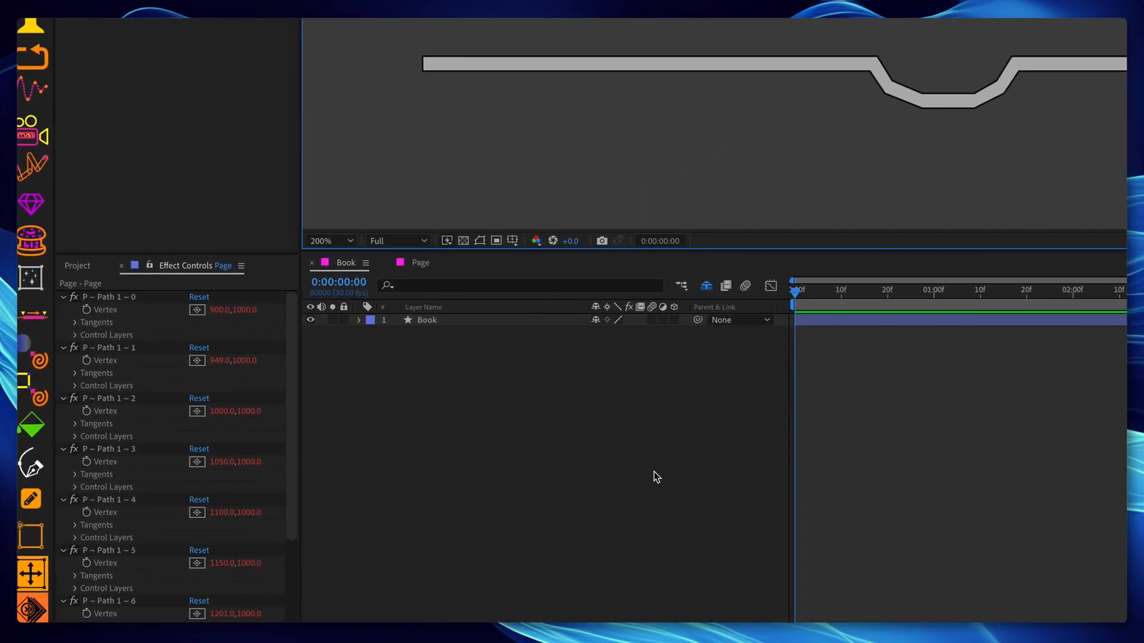
Convert the Book layer's pin-driven Path expression into keyframes via Keyframe Assistant
{"action": "left_click", "coordinate": [427, 319]}
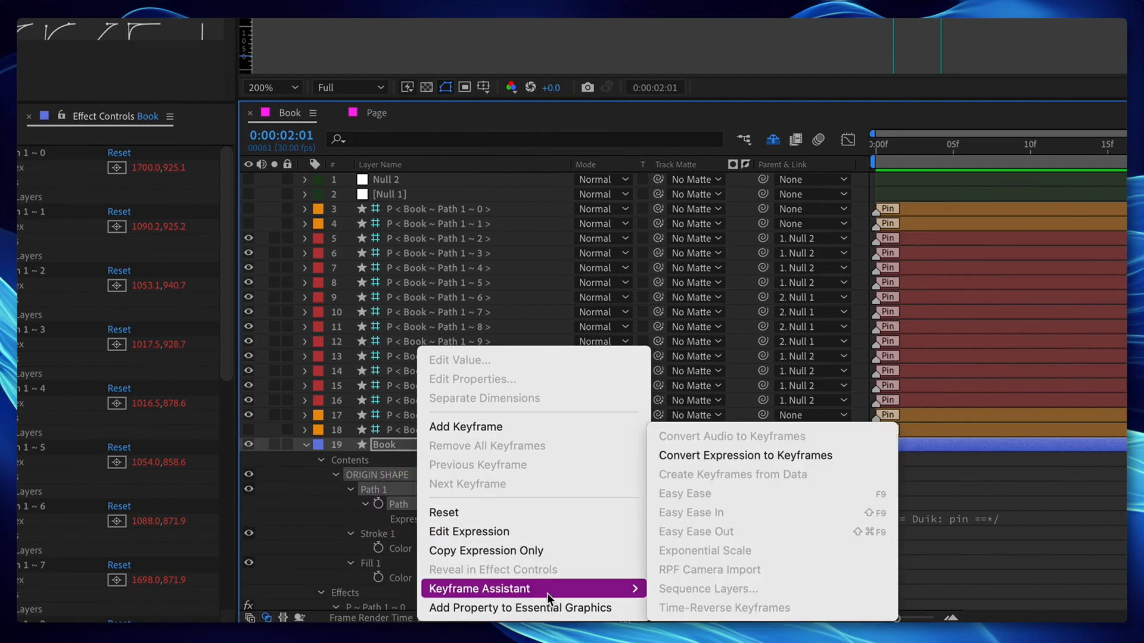
{"action": "left_click", "coordinate": [744, 455]}
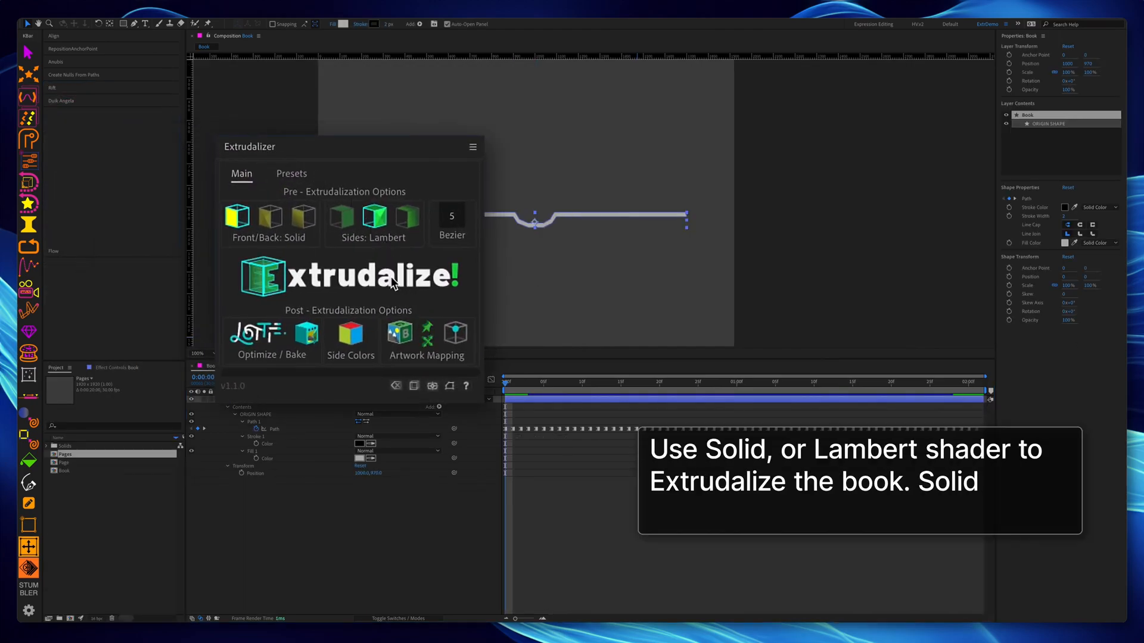
{"action": "mouse_move", "coordinate": [376, 284]}
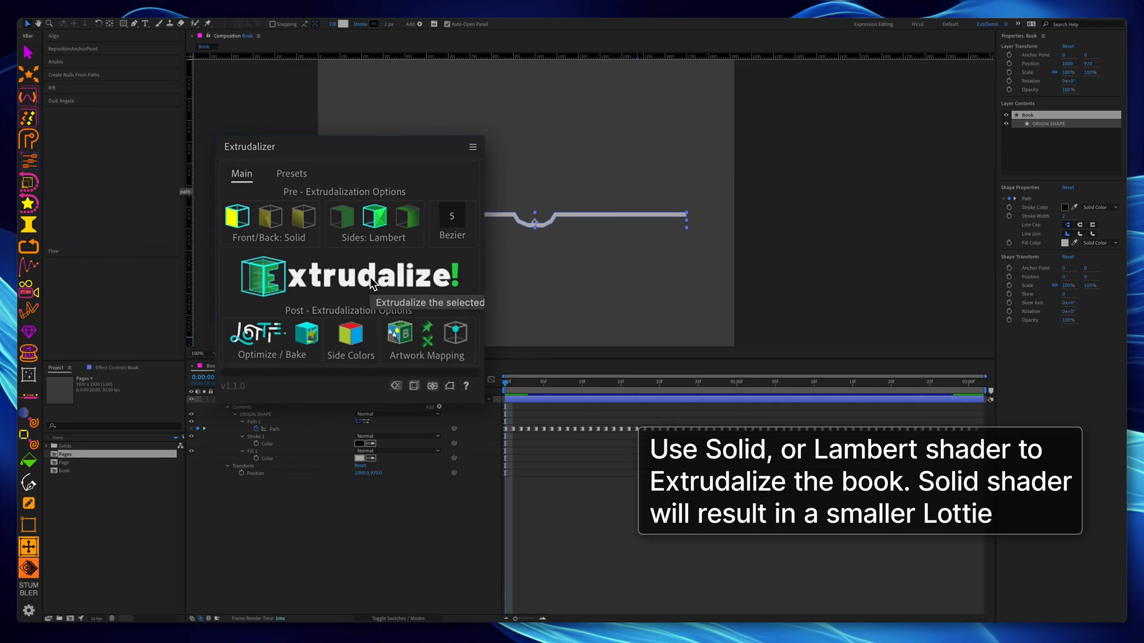
Extrudalize the Book shape into a green 3D block and keyframe its Orbit rotation and Position
{"action": "left_click", "coordinate": [354, 275]}
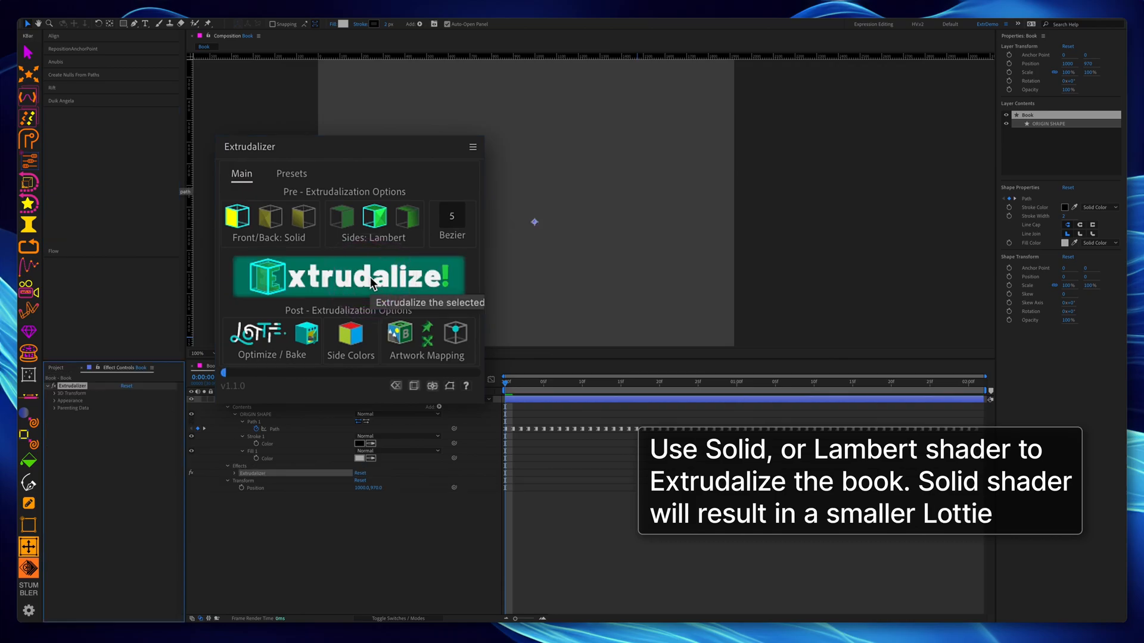
{"action": "left_click", "coordinate": [368, 276]}
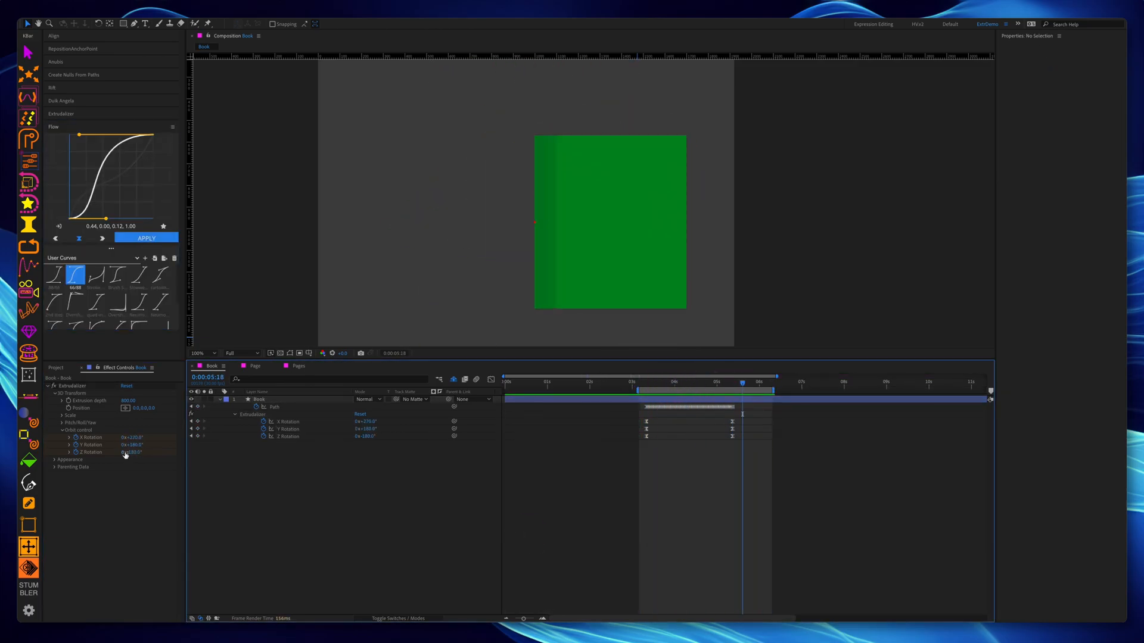
{"action": "left_click", "coordinate": [261, 400]}
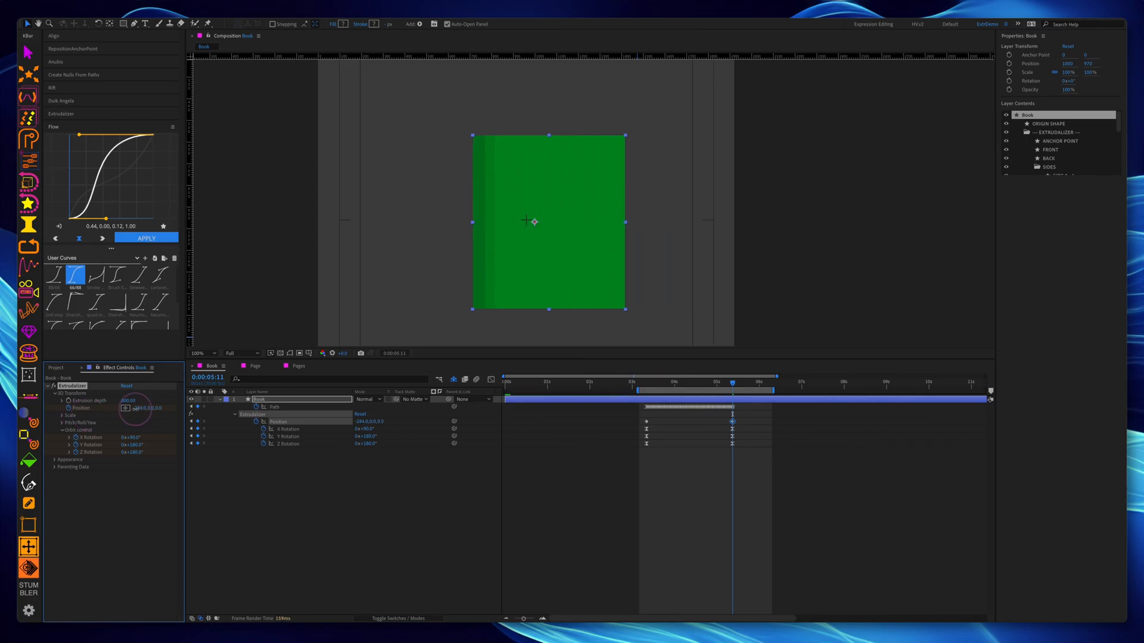
{"action": "left_click", "coordinate": [255, 366]}
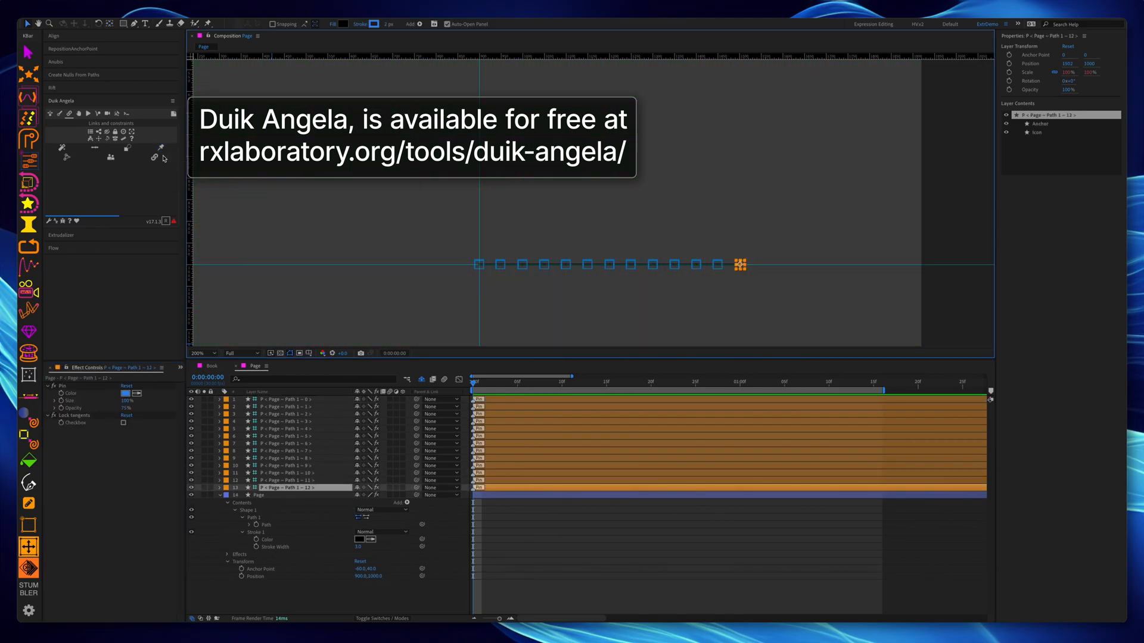
Add Duik pins and controllers to the Page path, then convert its path expression to keyframes
{"action": "left_click", "coordinate": [63, 148]}
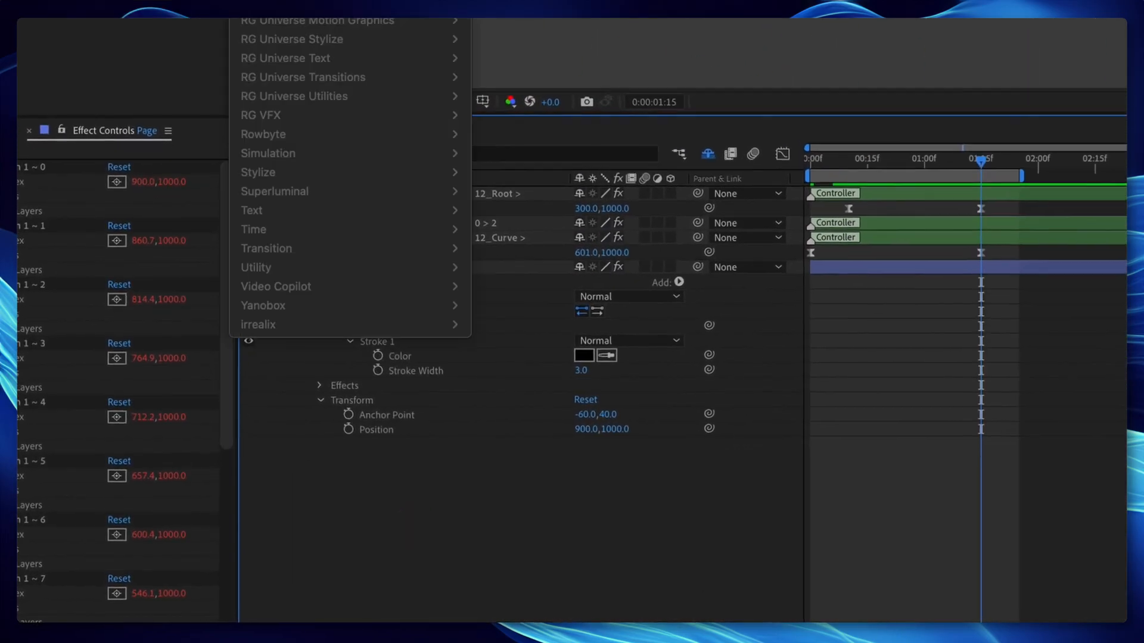
{"action": "right_click", "coordinate": [398, 326]}
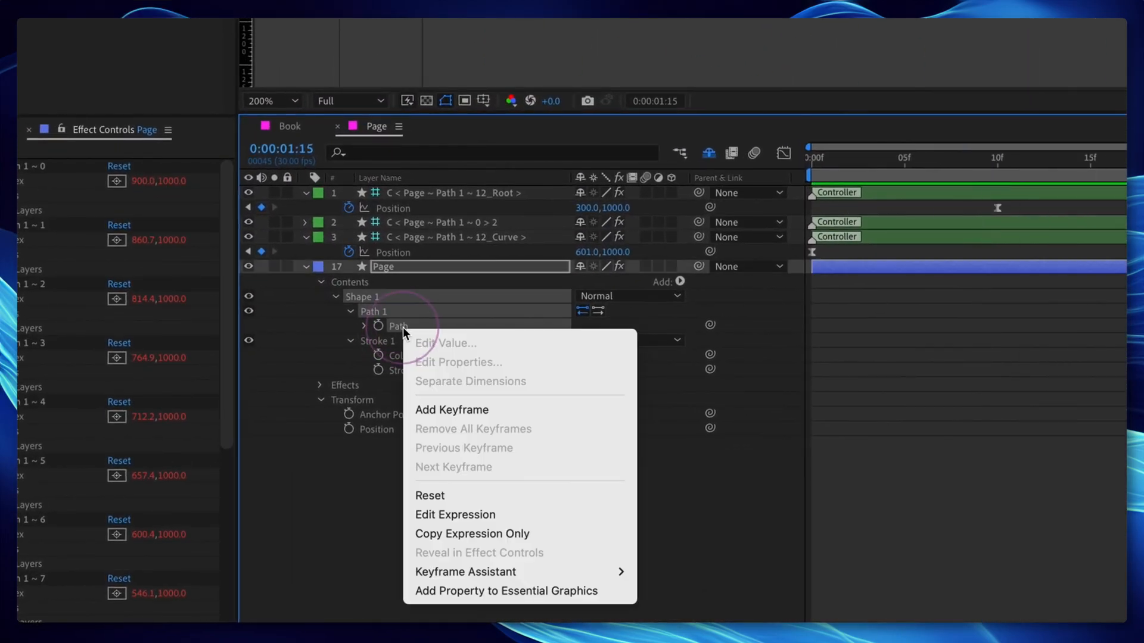
{"action": "mouse_move", "coordinate": [466, 571]}
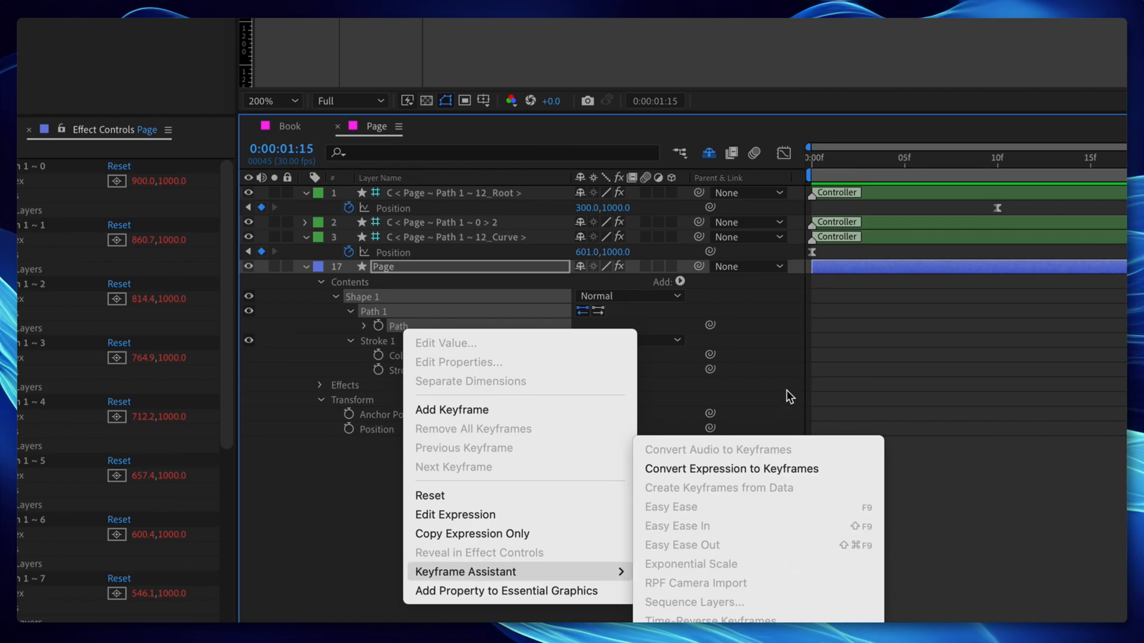
{"action": "left_click", "coordinate": [730, 468]}
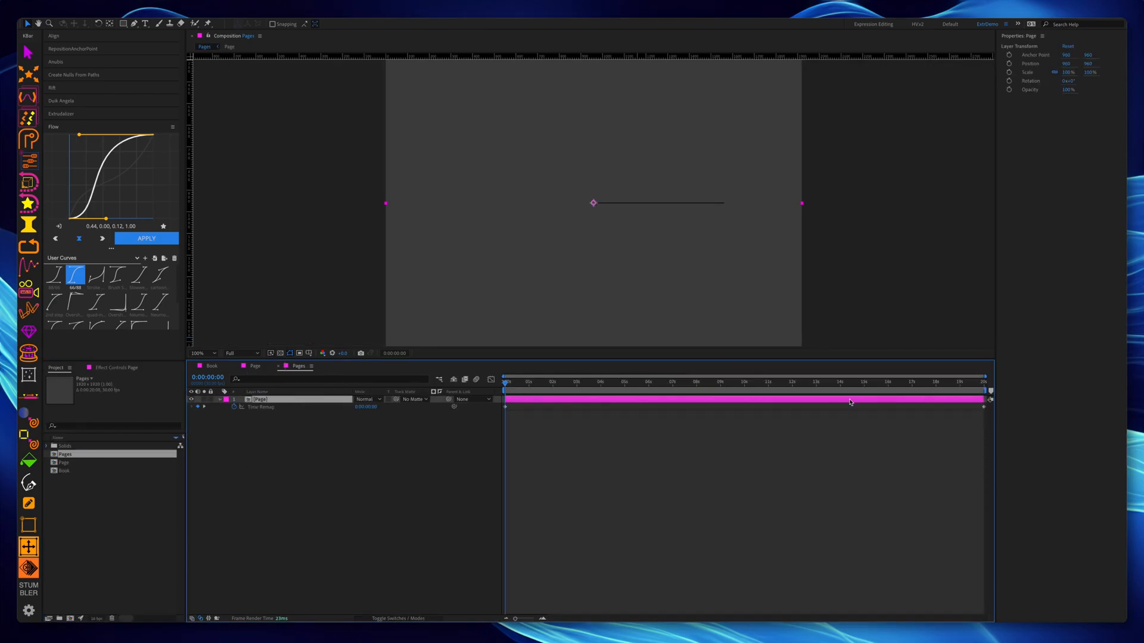
Duplicate the time-remapped Page precomp to twelve layers with offset Position and Time Remap keys
{"action": "left_click", "coordinate": [540, 382]}
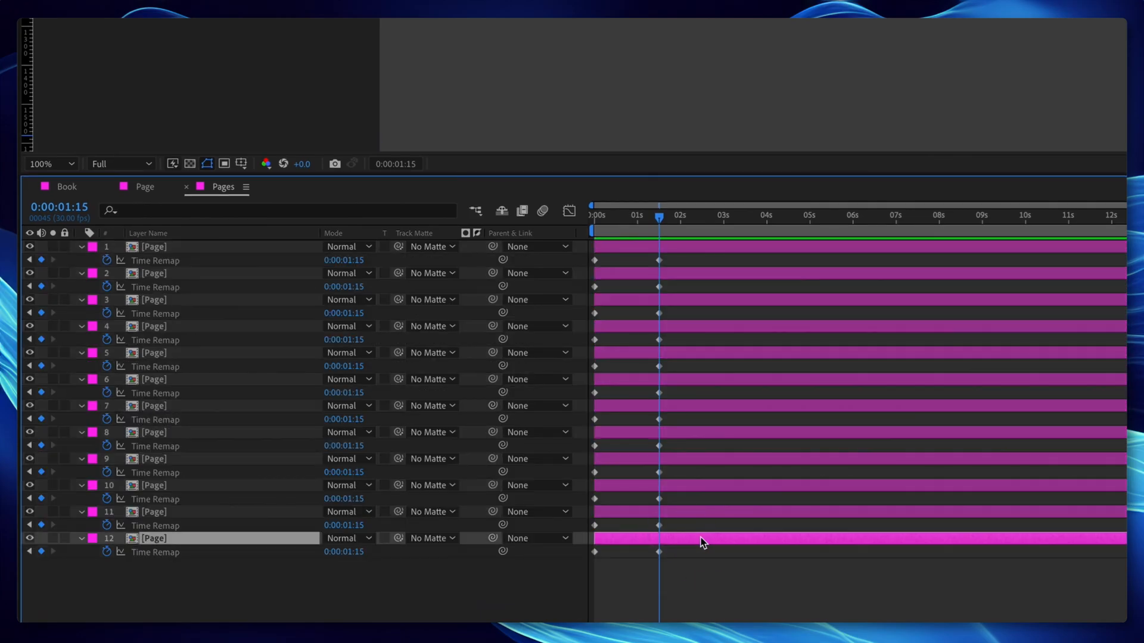
{"action": "left_click", "coordinate": [48, 163]}
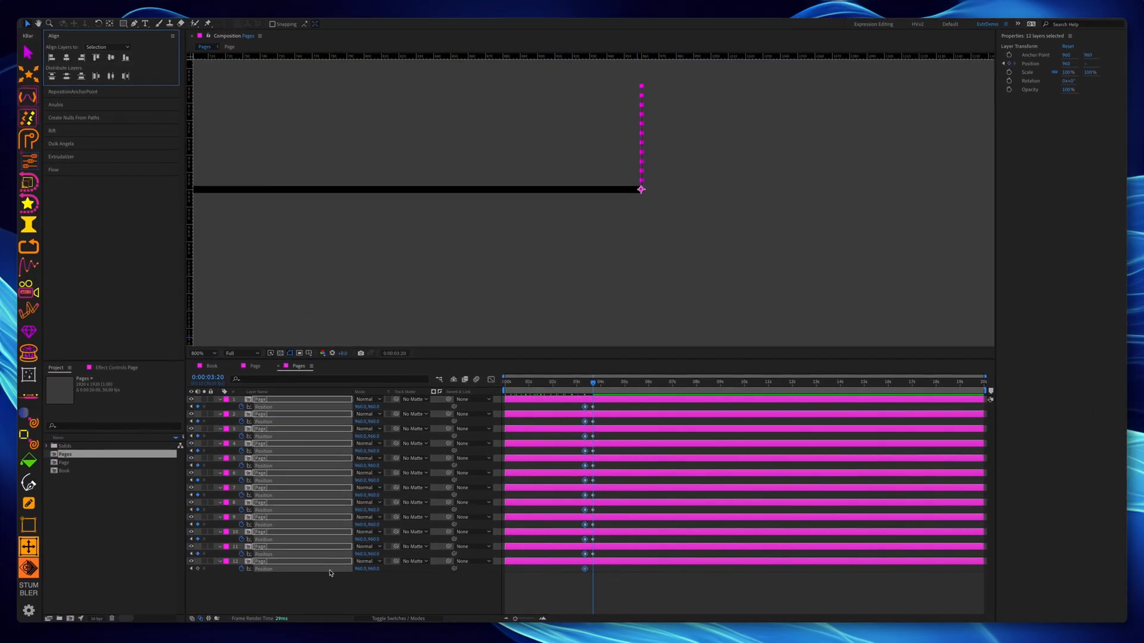
{"action": "left_click", "coordinate": [53, 169]}
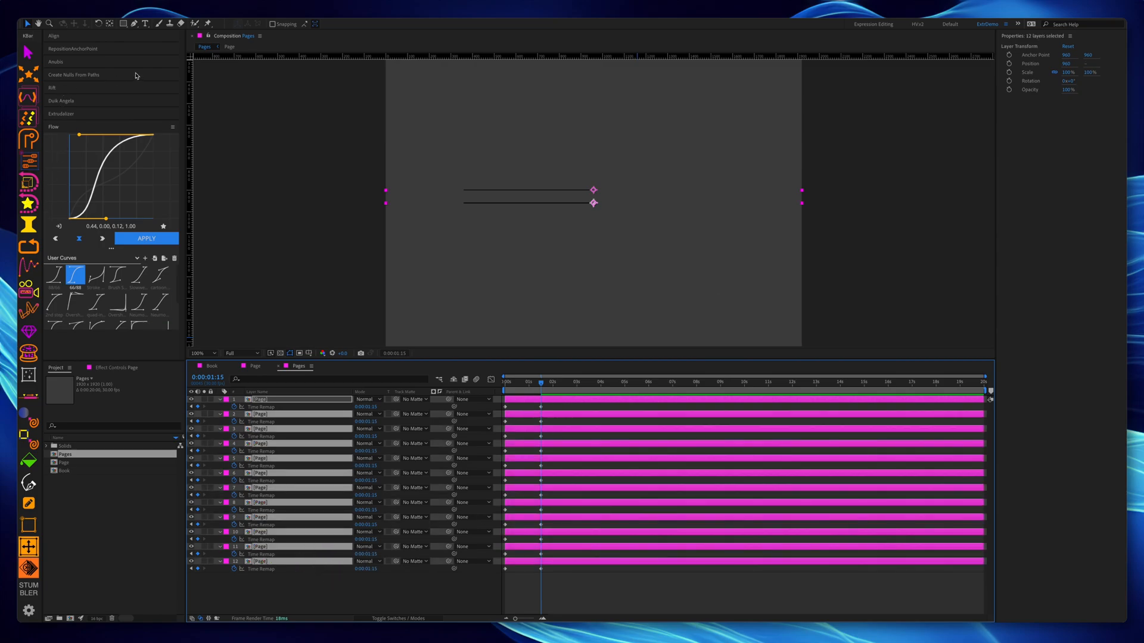
{"action": "left_click", "coordinate": [54, 35]}
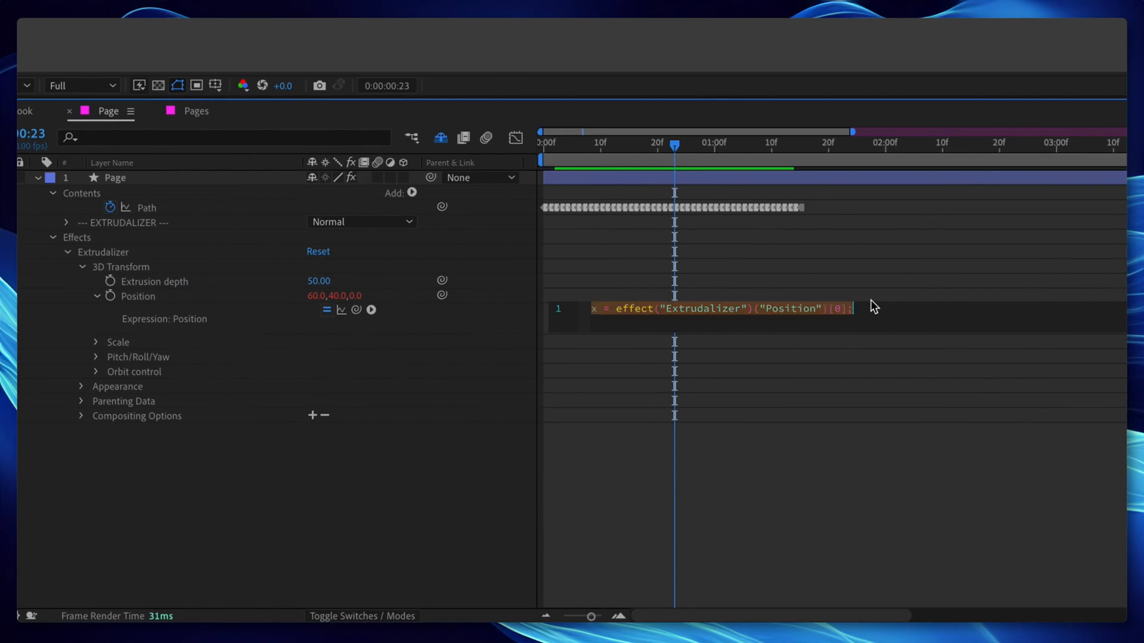
Write an expression on the page's Extrudalizer Position referencing effect("Extrudalizer")("Position")
{"action": "type", "text": "comp"}
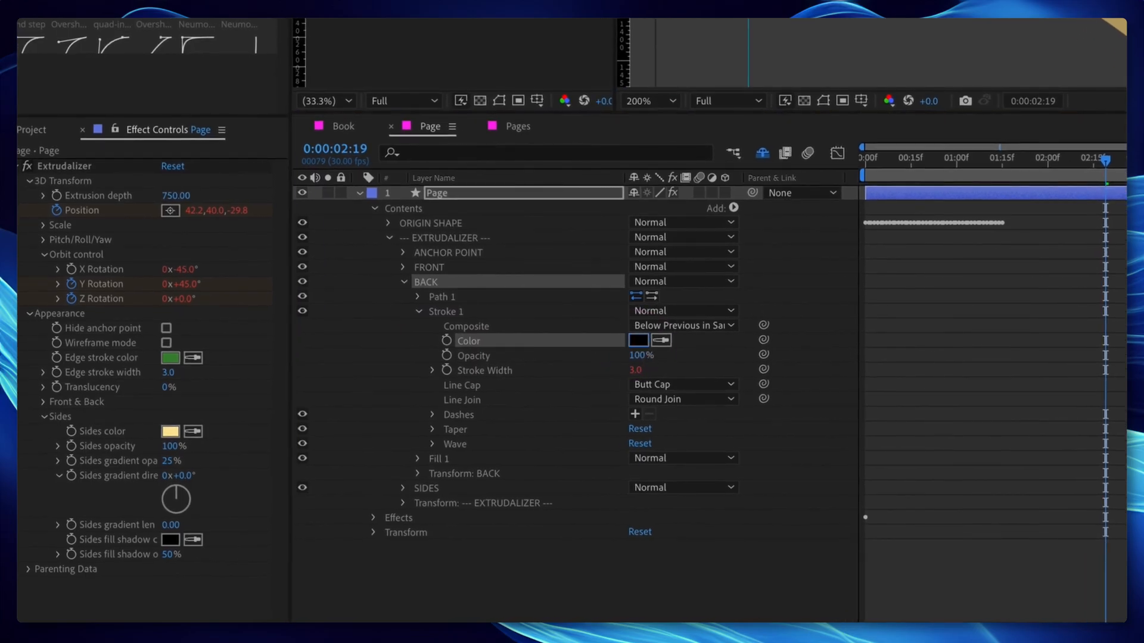
Expand the EXTRUDALIZER group's FRONT stroke and the Transform: BACK settings in the timeline
{"action": "left_click", "coordinate": [403, 267]}
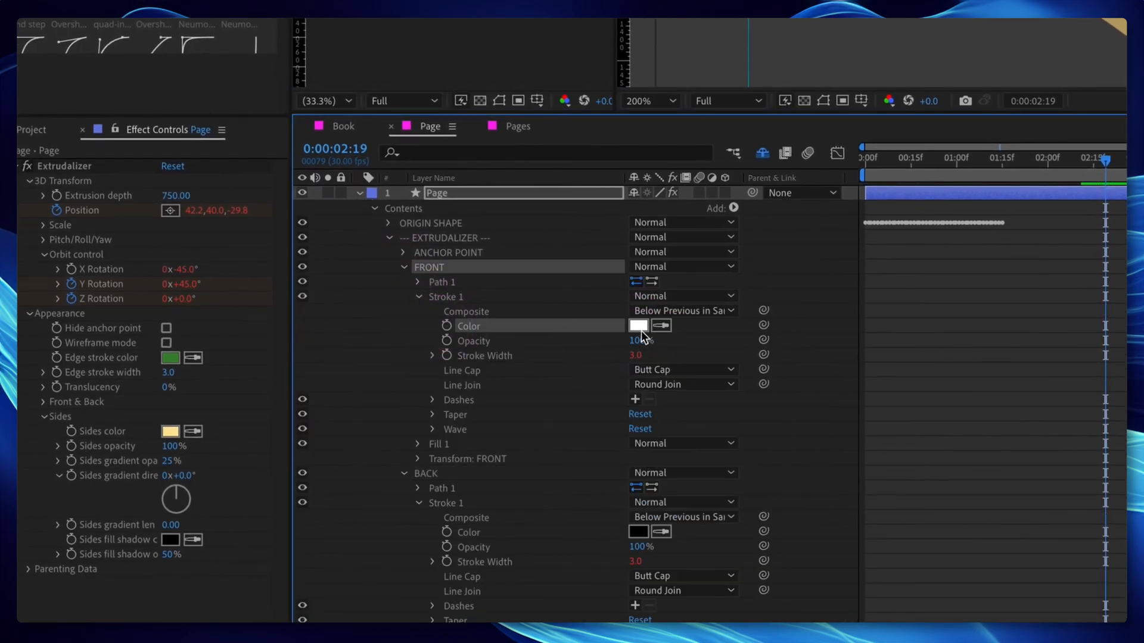
{"action": "scroll", "scroll_direction": "down", "scroll_amount": 3}
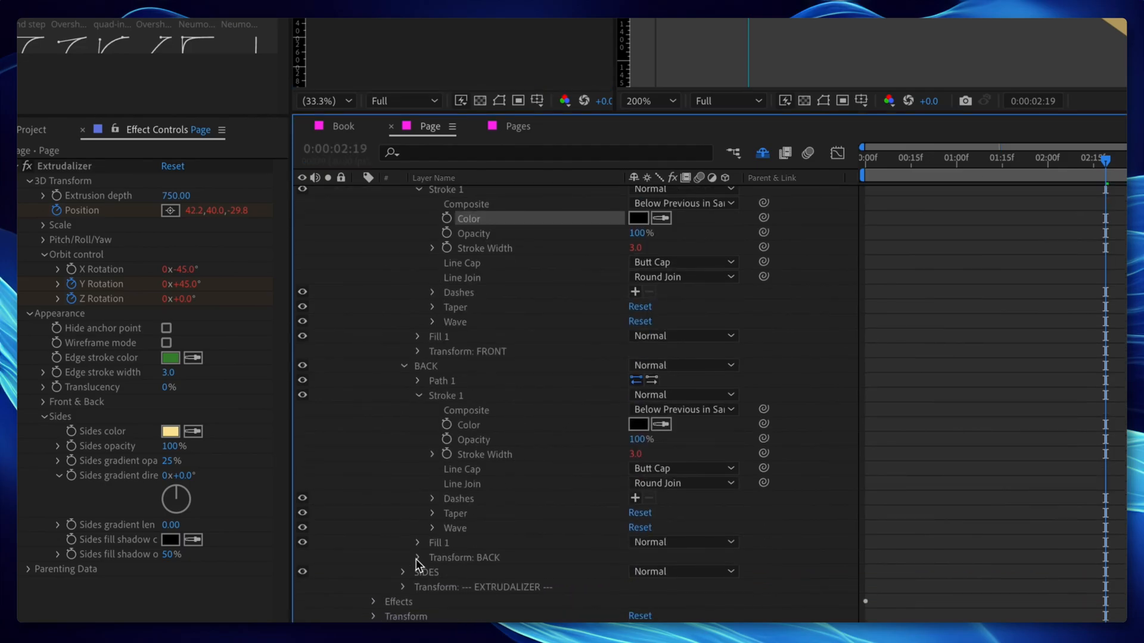
{"action": "left_click", "coordinate": [418, 558]}
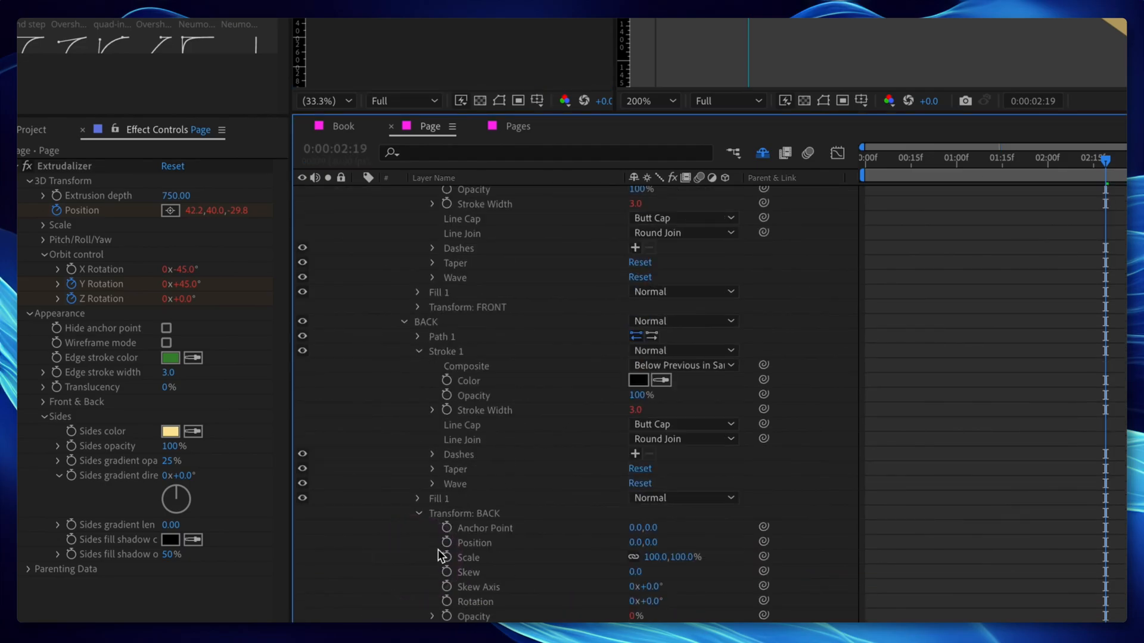
{"action": "scroll", "scroll_direction": "down", "scroll_amount": 3}
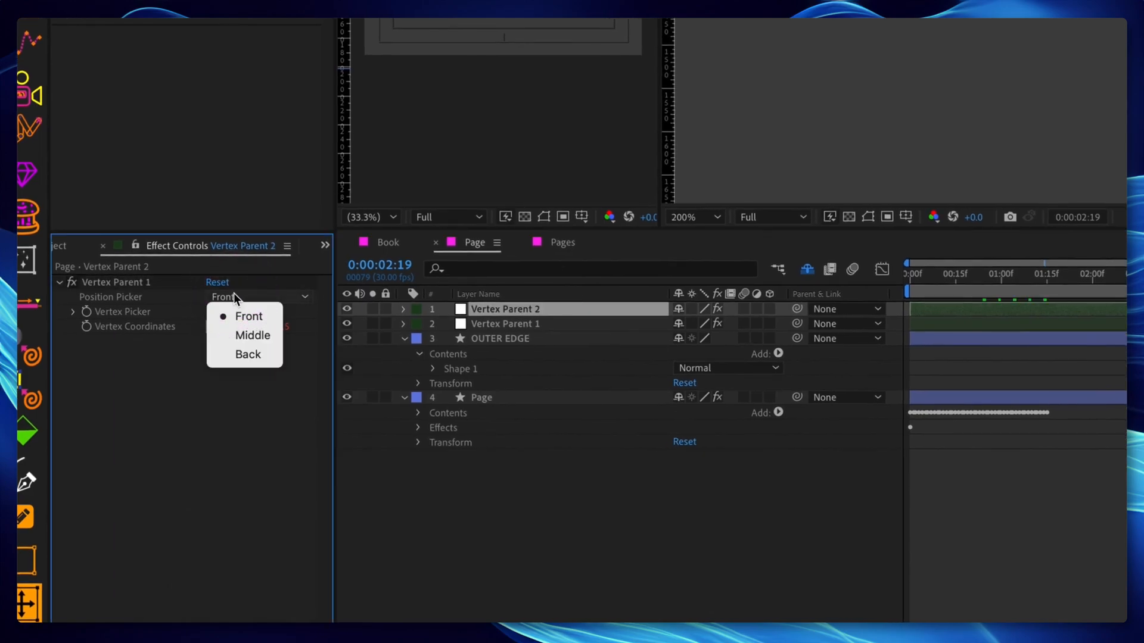
Set up Vertex Parent 2 and write a createPath expression linking OUTER EDGE to both Vertex Parent nulls
{"action": "left_click", "coordinate": [248, 354]}
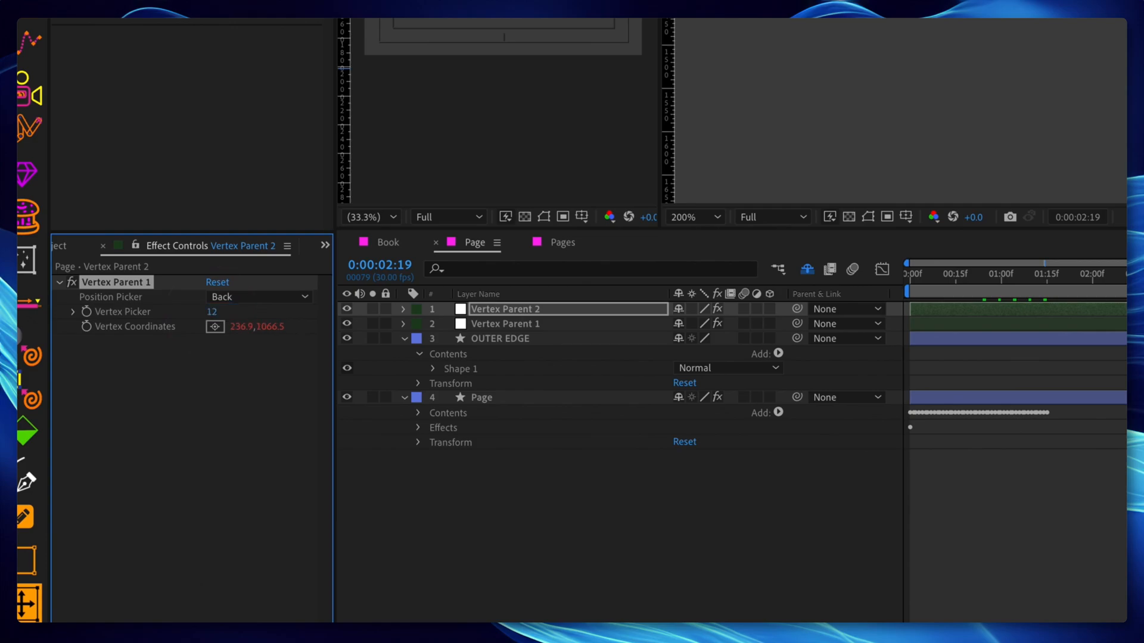
{"action": "left_click", "coordinate": [505, 323]}
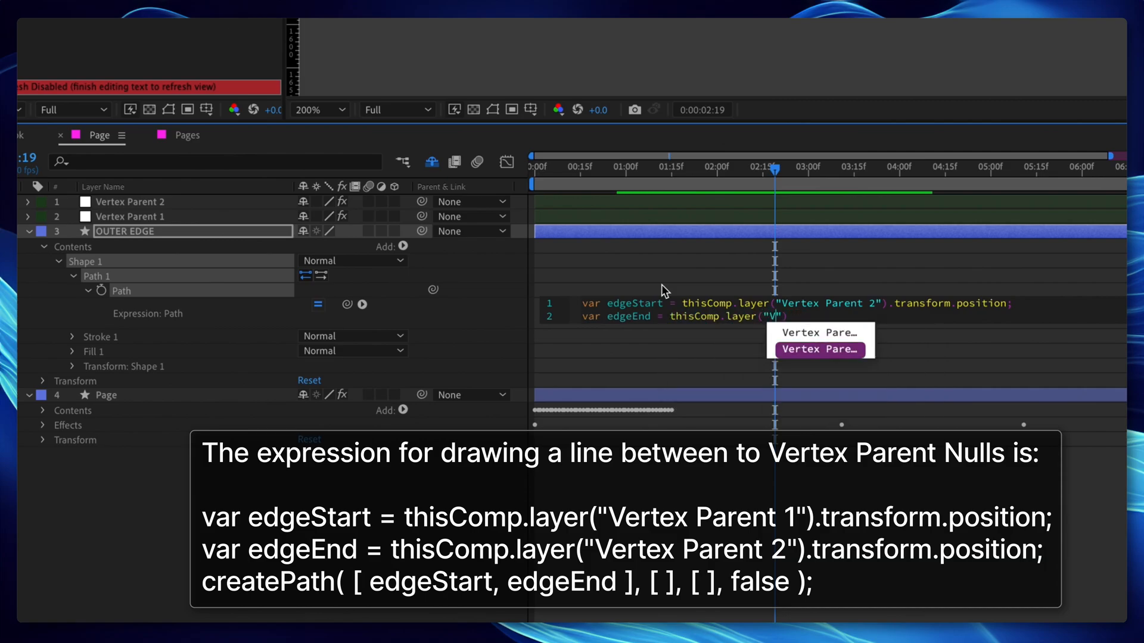
{"action": "type", "text": ".po"}
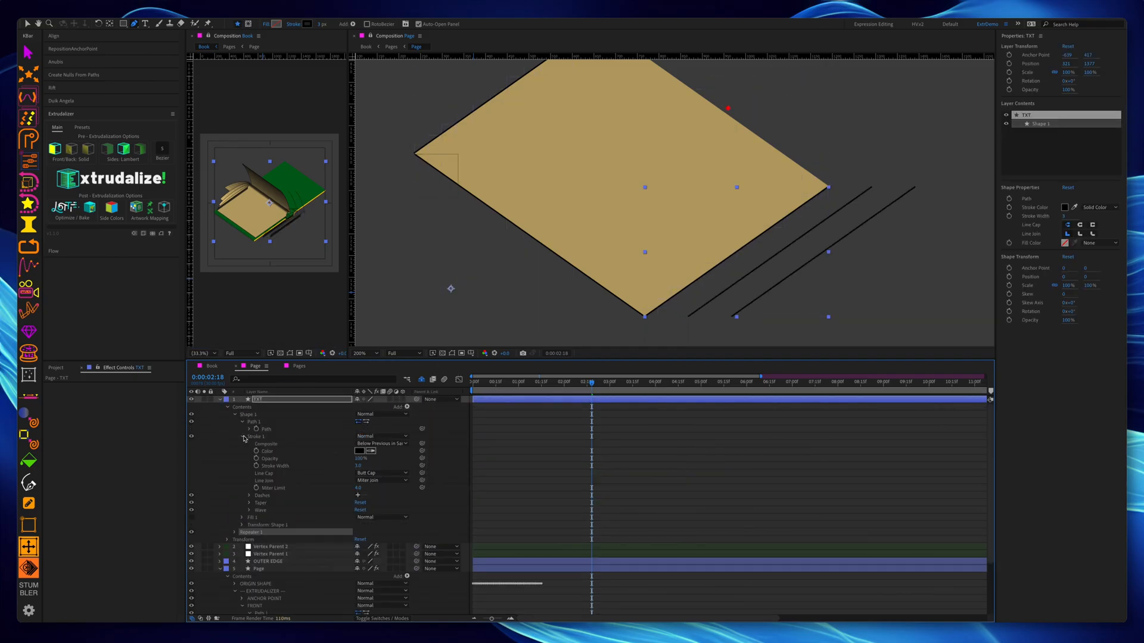
Add a TXT shape layer of stroked repeated lines and link Extrudalizer Position and Rotation to comp("Book").layer("Book")
{"action": "left_click", "coordinate": [234, 532]}
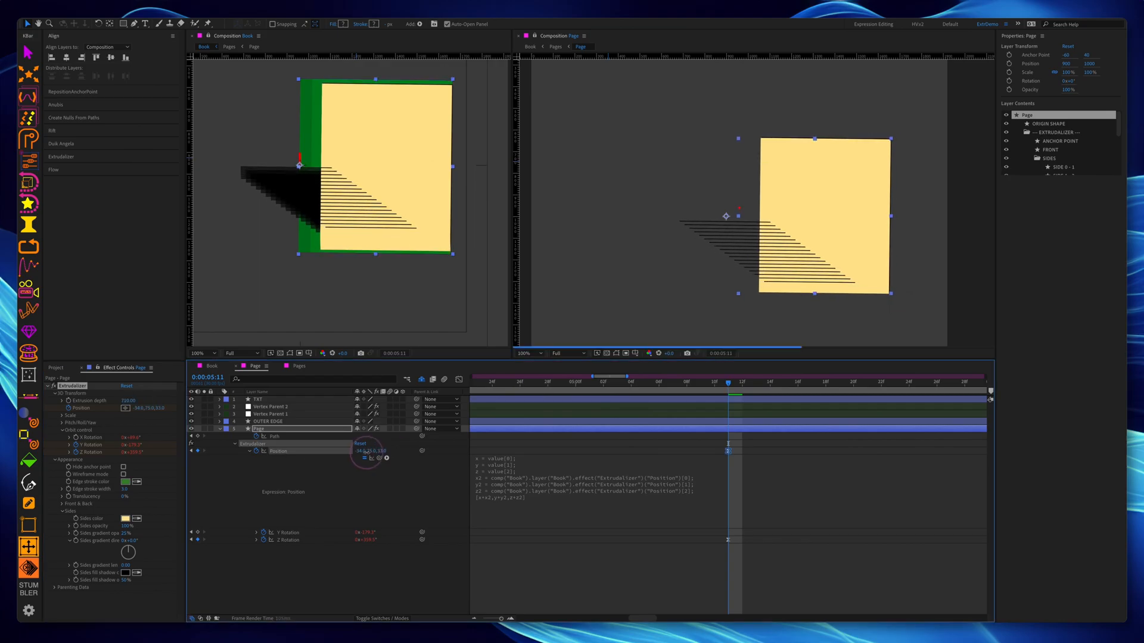
Review the Pages and Page compositions' expressions, then switch to the Book composition
{"action": "left_click", "coordinate": [298, 365]}
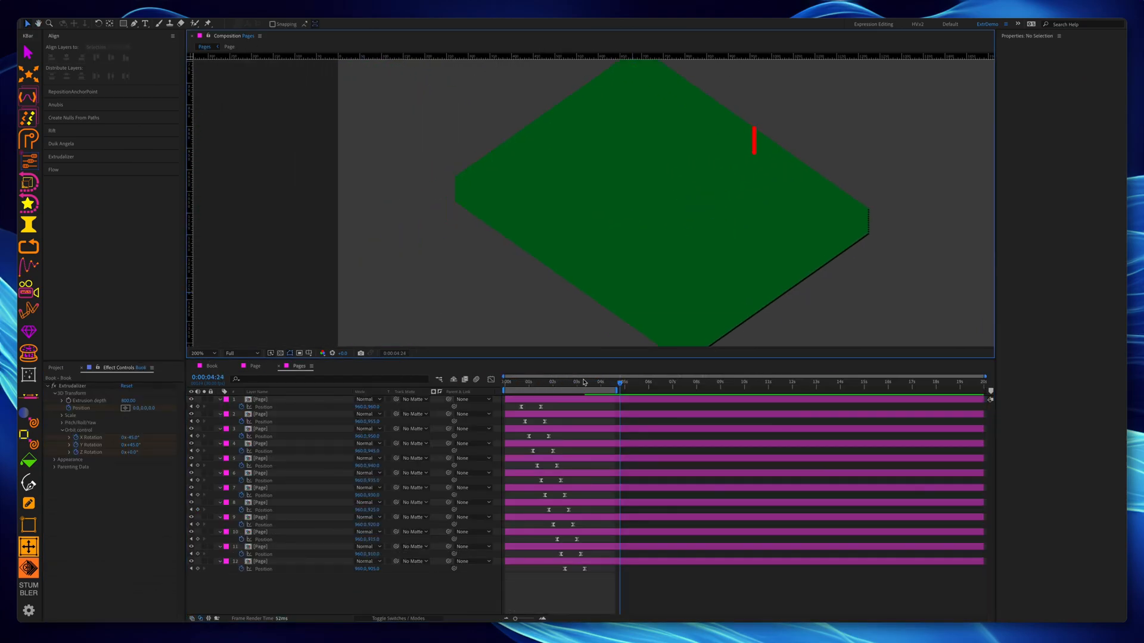
{"action": "left_click", "coordinate": [650, 383]}
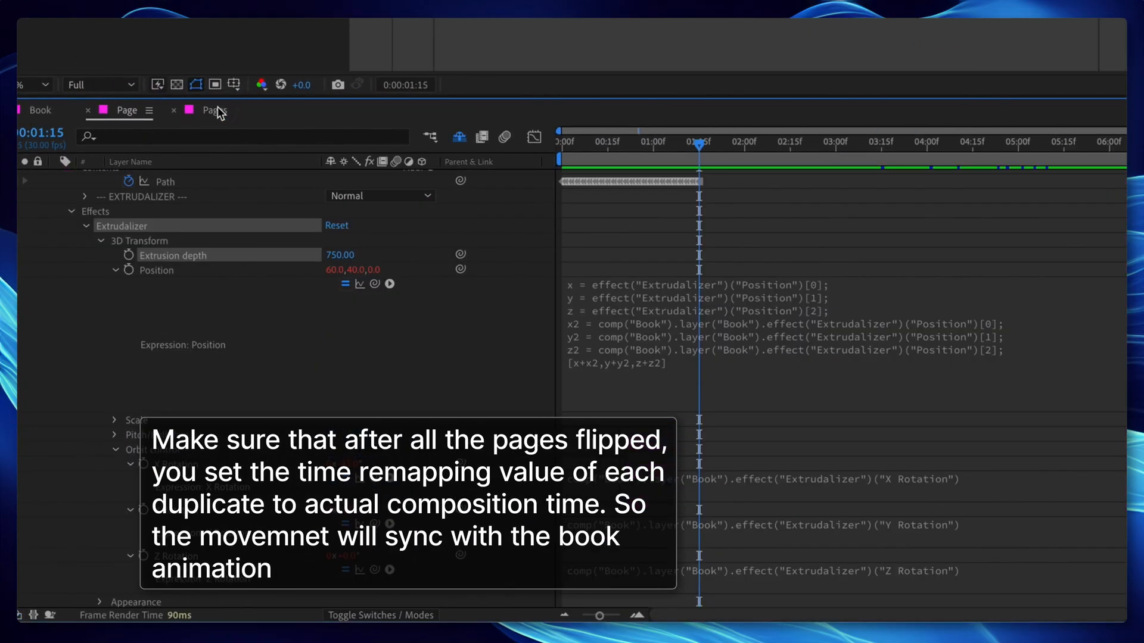
{"action": "left_click", "coordinate": [214, 110]}
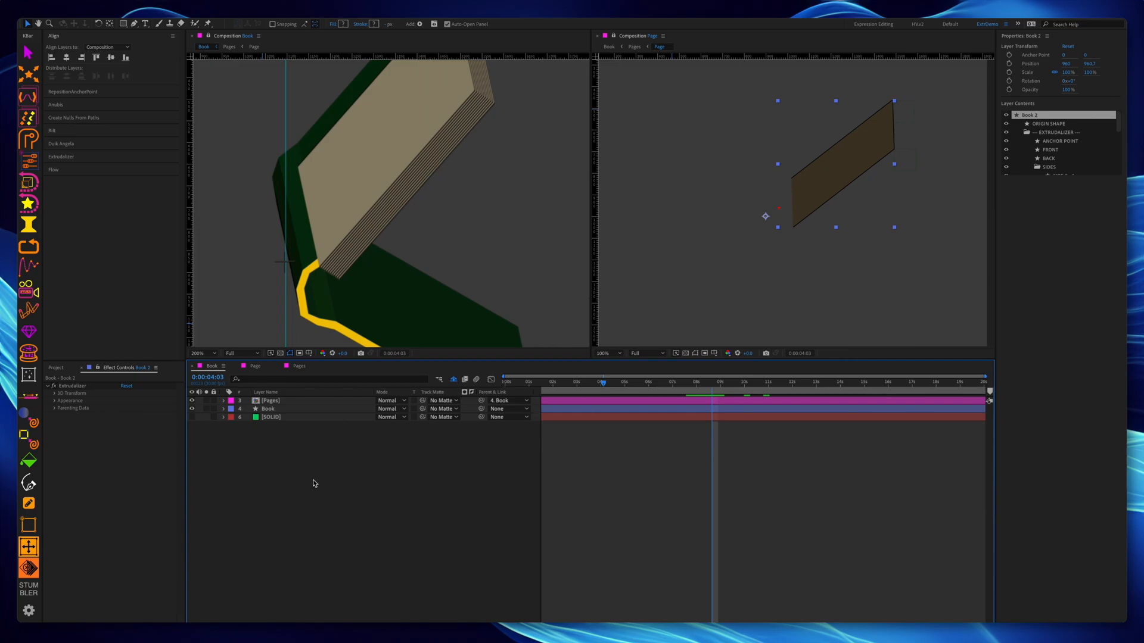
Duplicate the Book layer as Book 2 and expand its contents and extrusion groups
{"action": "left_click", "coordinate": [266, 408]}
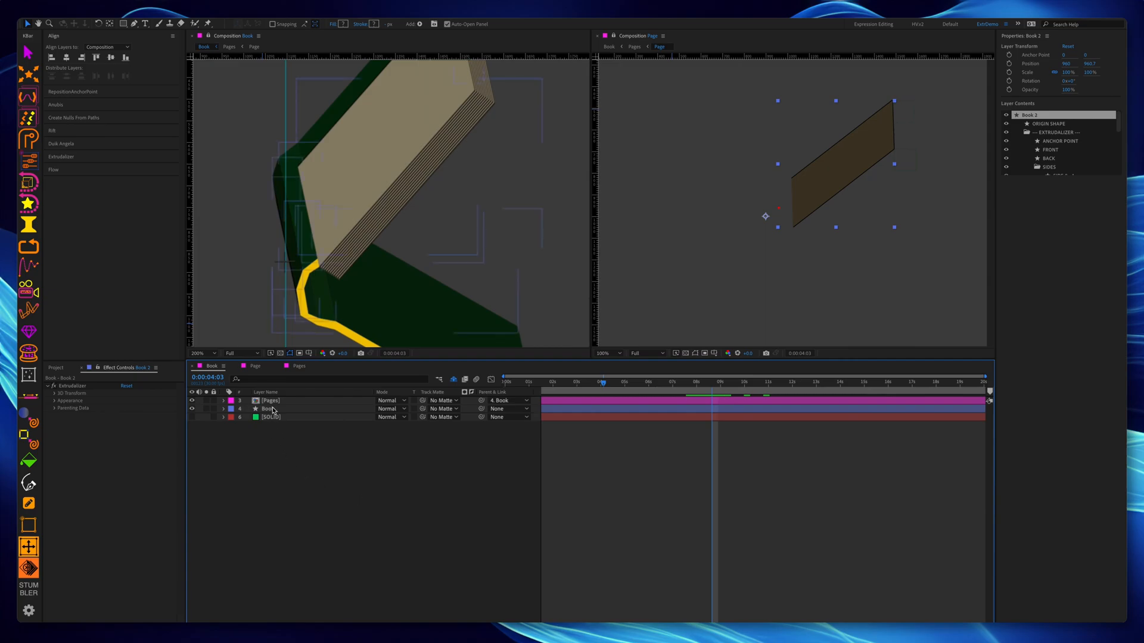
{"action": "left_click", "coordinate": [269, 409]}
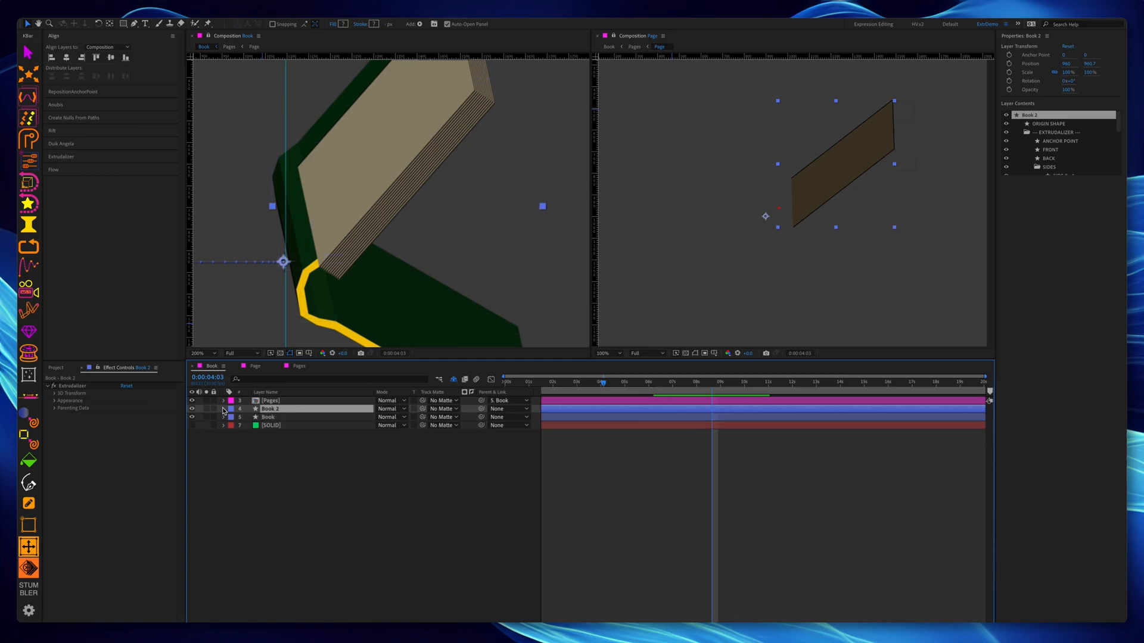
{"action": "left_click", "coordinate": [223, 409]}
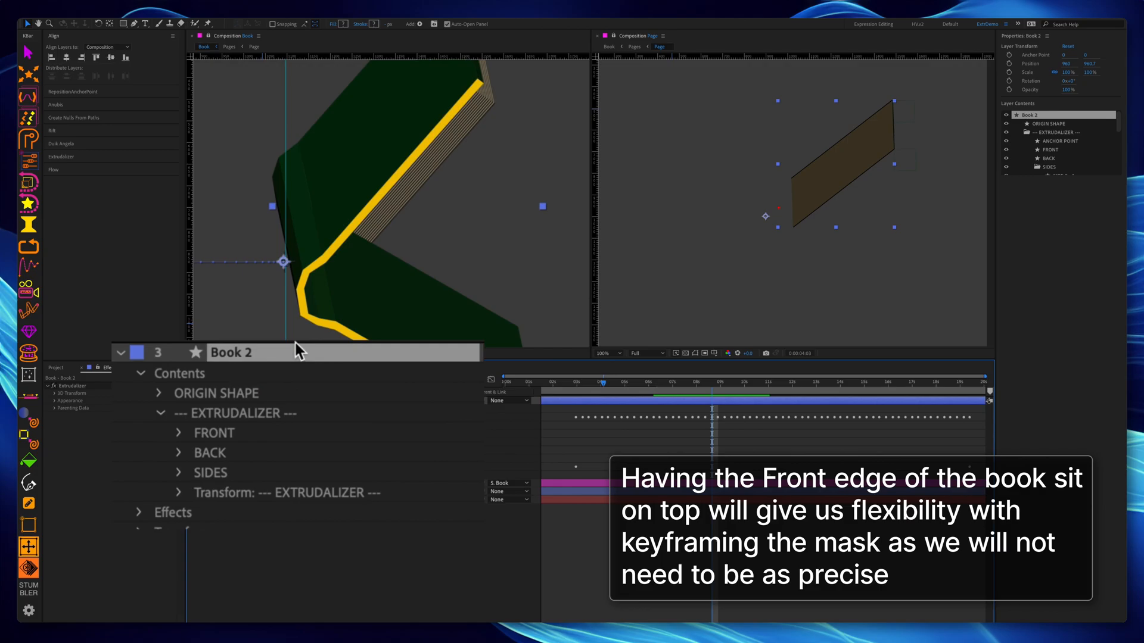
{"action": "left_click", "coordinate": [213, 431]}
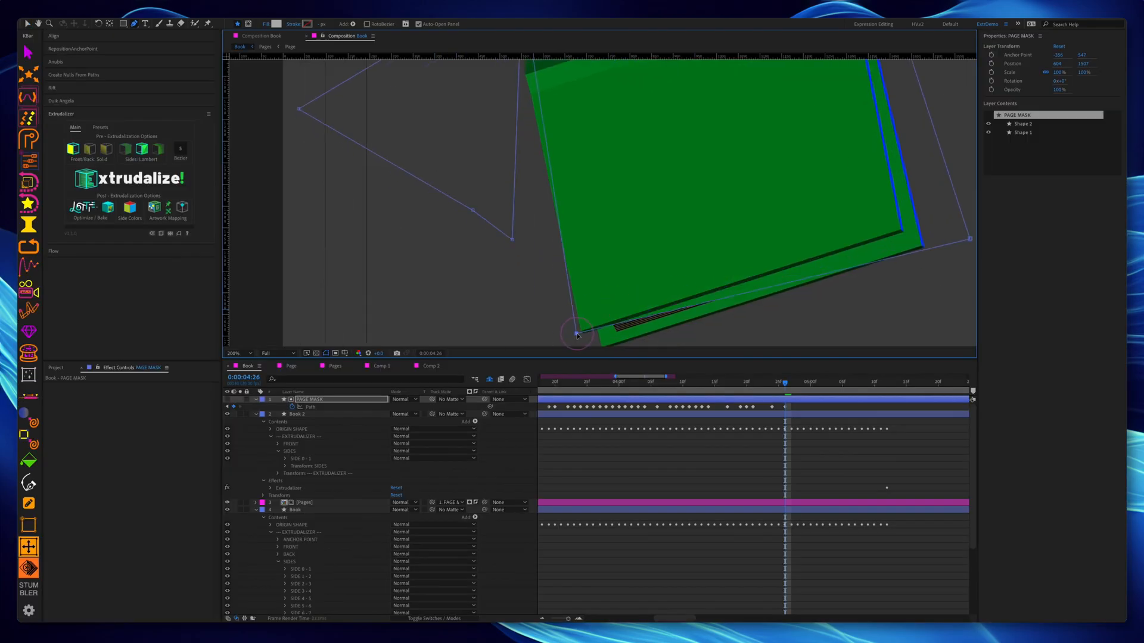
Draw and keyframe a PAGE MASK shape and set it as the Pages layer's Track Matte
{"action": "left_click", "coordinate": [807, 381]}
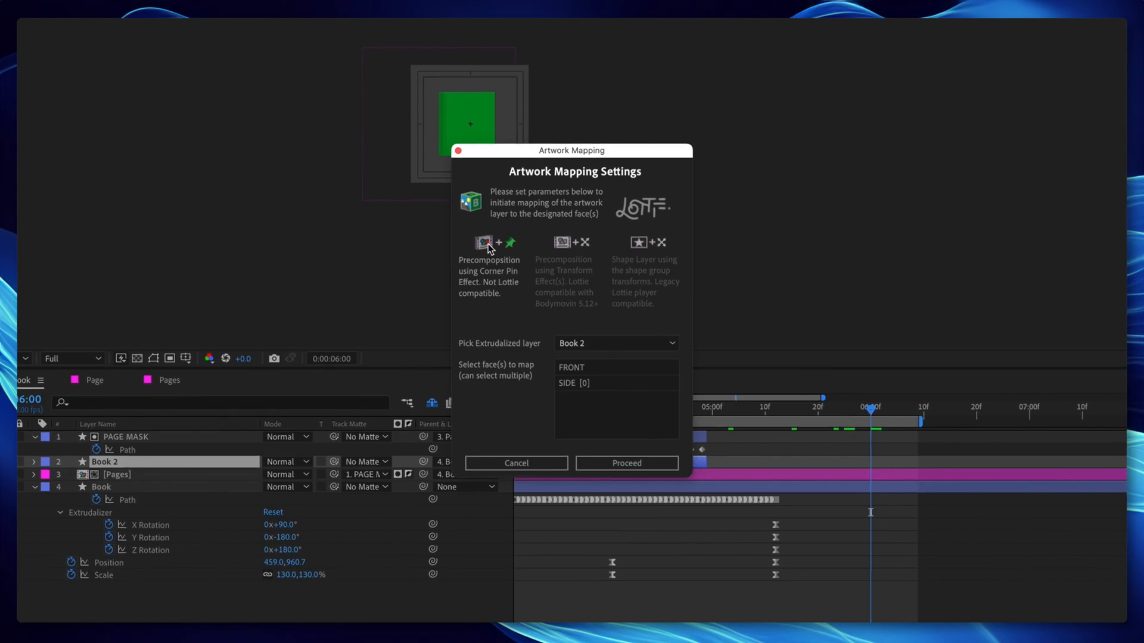
Map a corner-pin precomposition artwork onto the Book layer's SIDE [8] cover face and proceed
{"action": "left_click", "coordinate": [615, 343]}
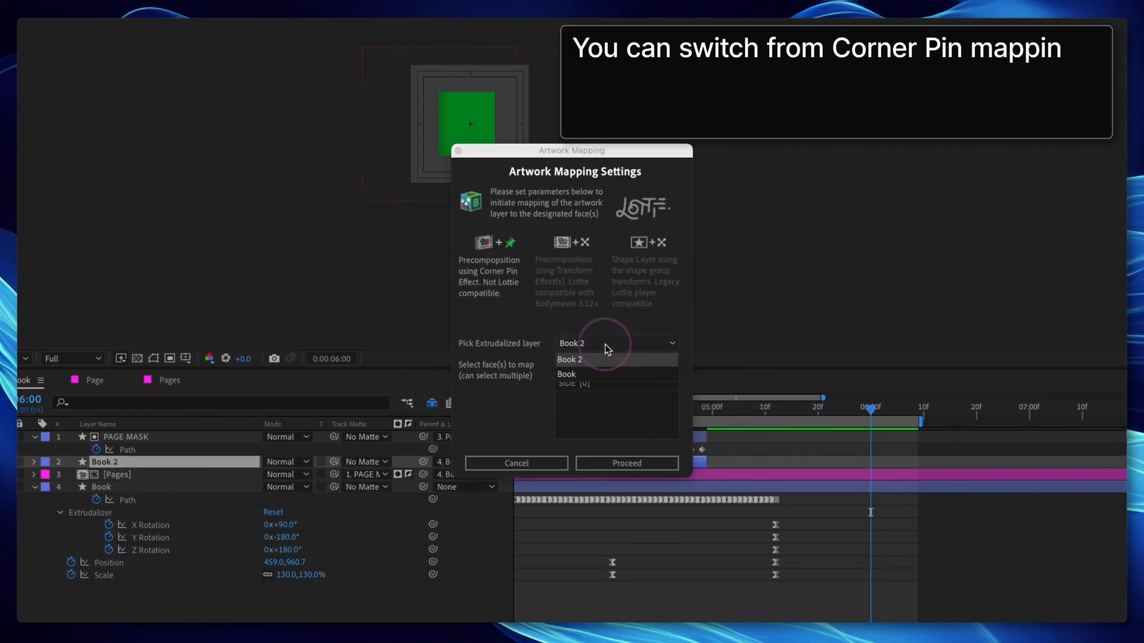
{"action": "left_click", "coordinate": [566, 374]}
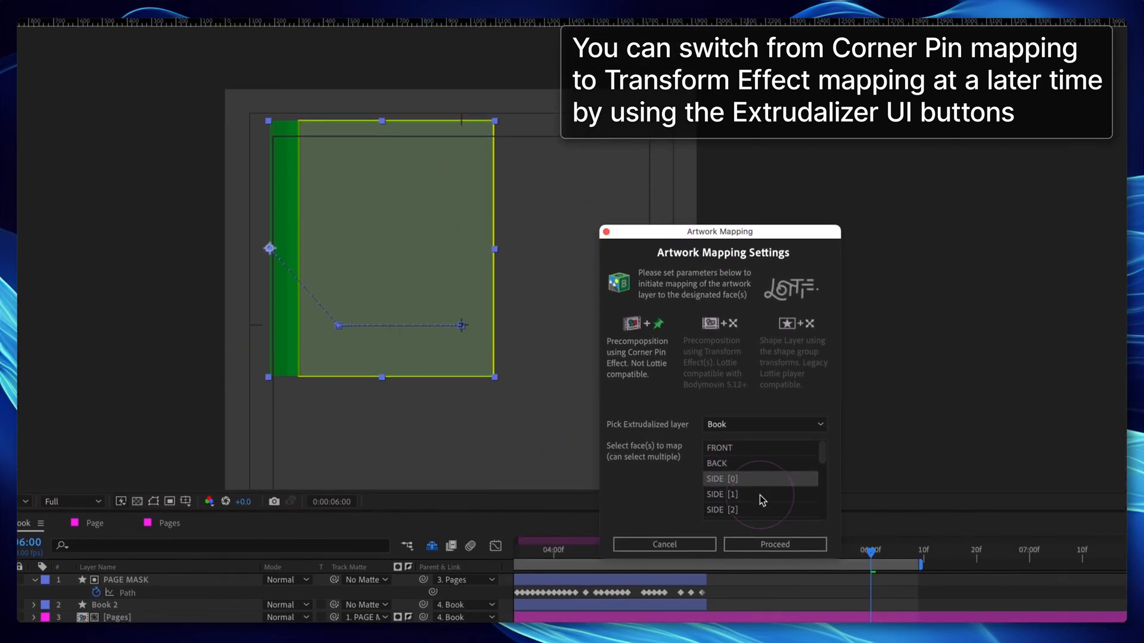
{"action": "scroll", "scroll_direction": "down", "scroll_amount": 3}
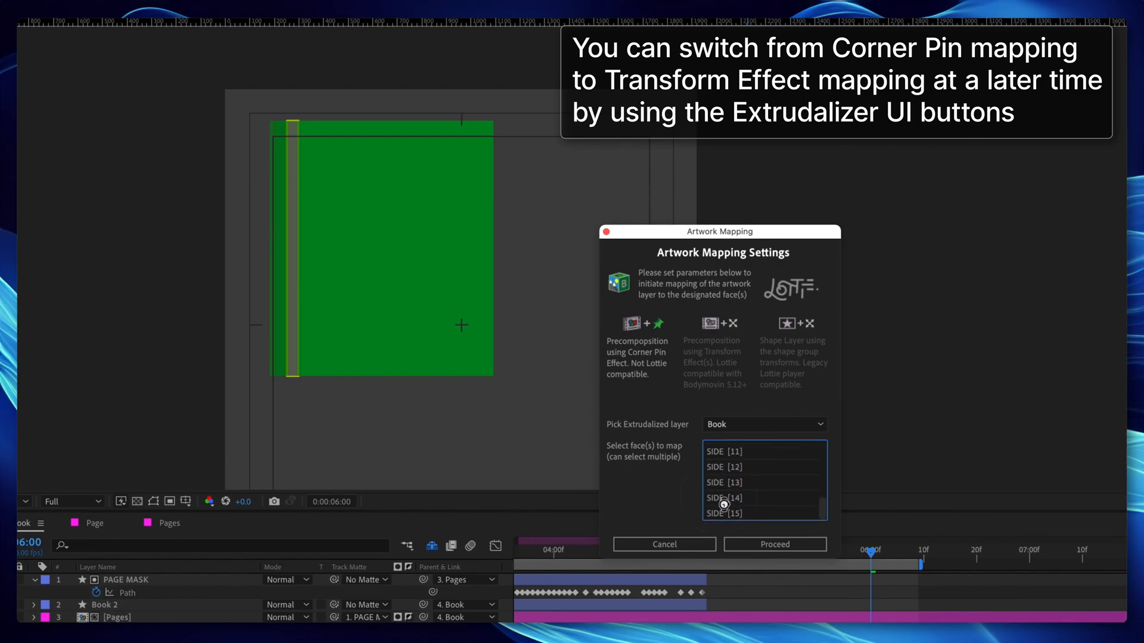
{"action": "left_click", "coordinate": [738, 467]}
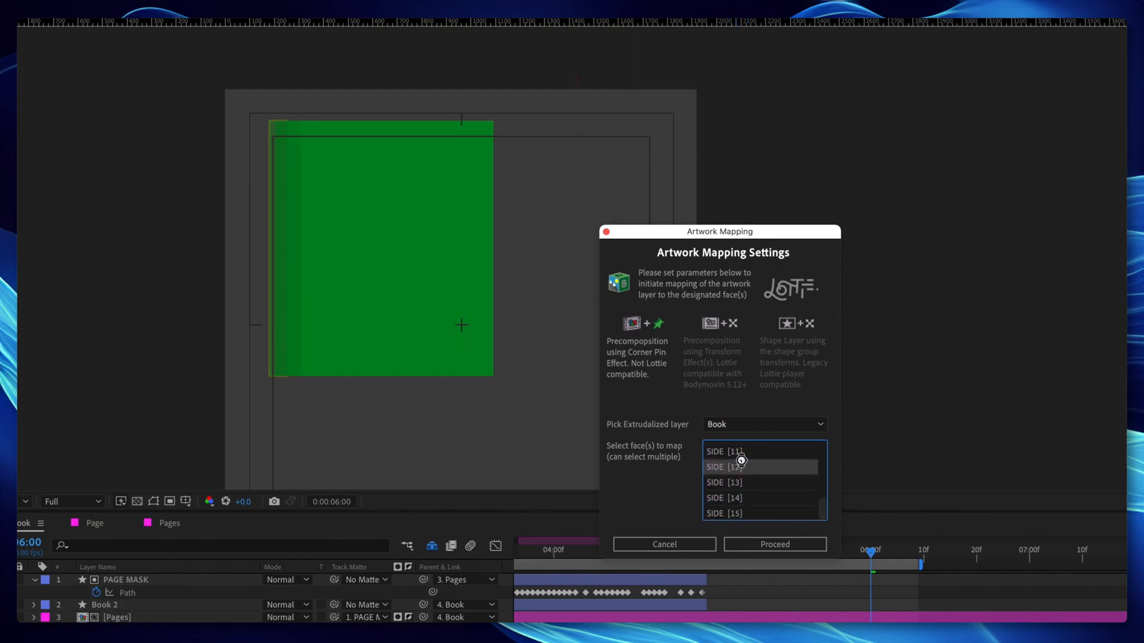
{"action": "mouse_move", "coordinate": [730, 461]}
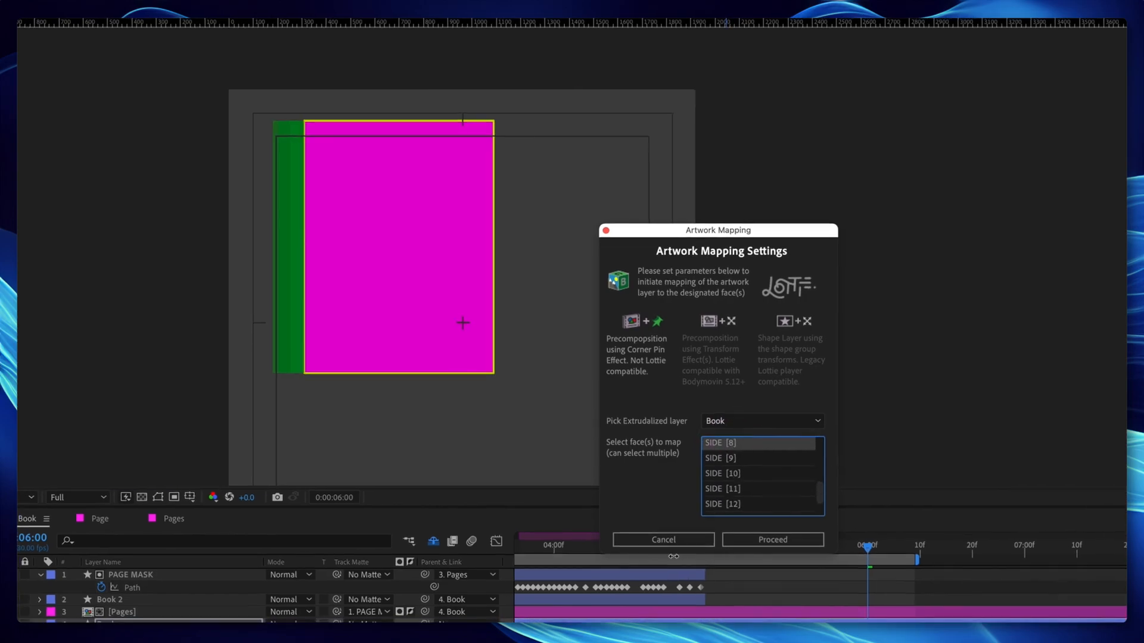
{"action": "left_click", "coordinate": [770, 540]}
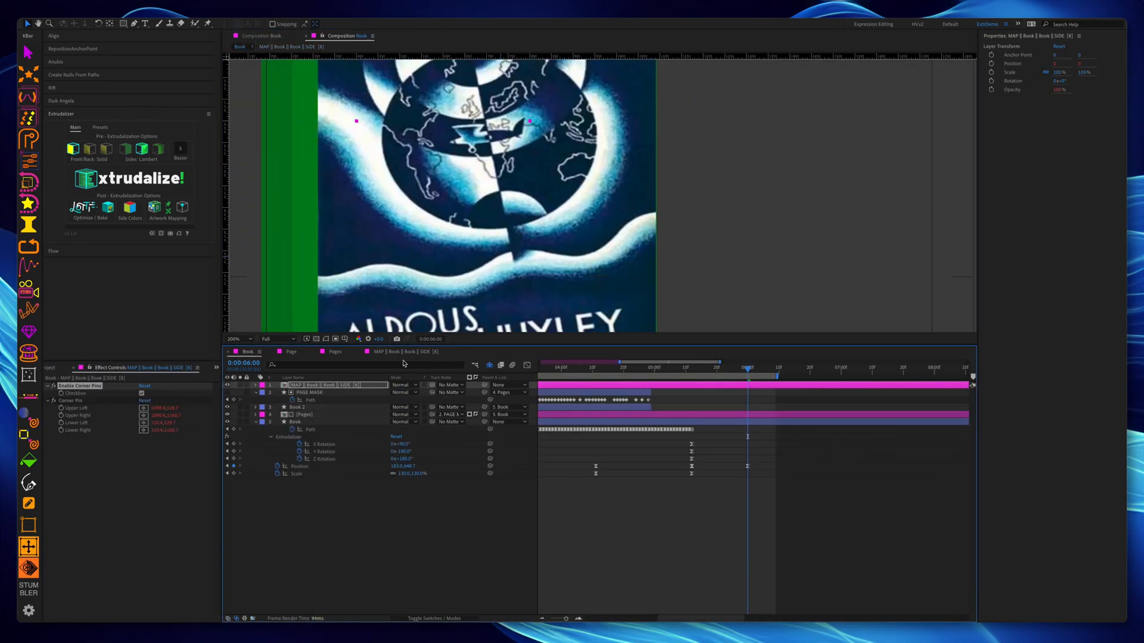
Drop the Aldous Huxley cover image into the MAP || Book || SIDE [8] precomp
{"action": "left_click", "coordinate": [295, 422]}
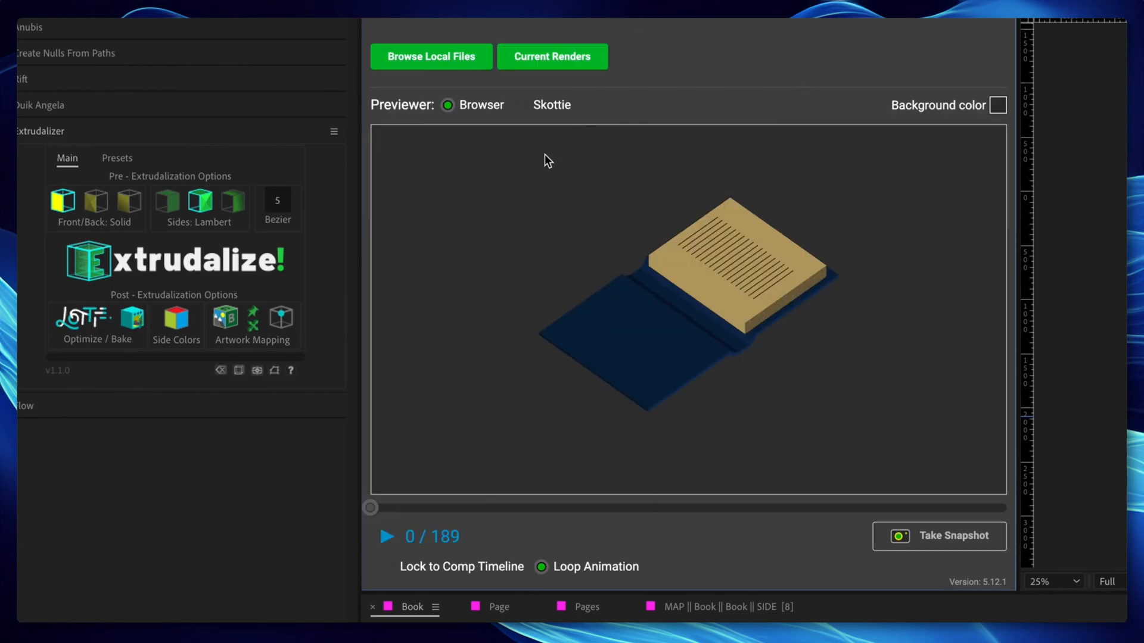
Play the Lottie preview of the blue book opening with fanning tan pages
{"action": "left_click", "coordinate": [388, 536]}
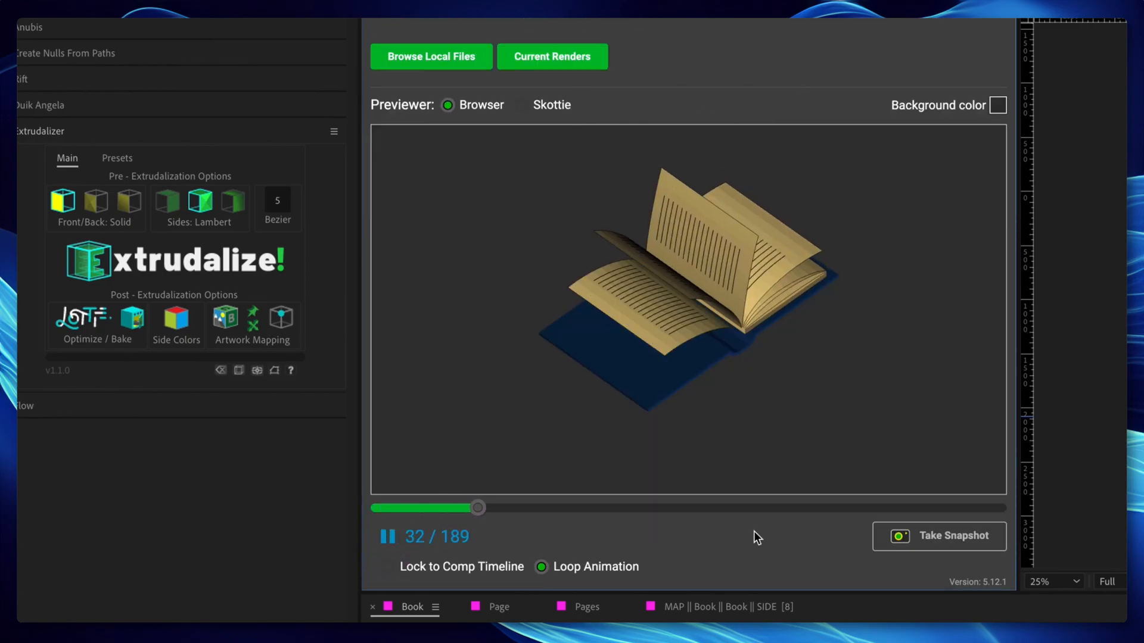